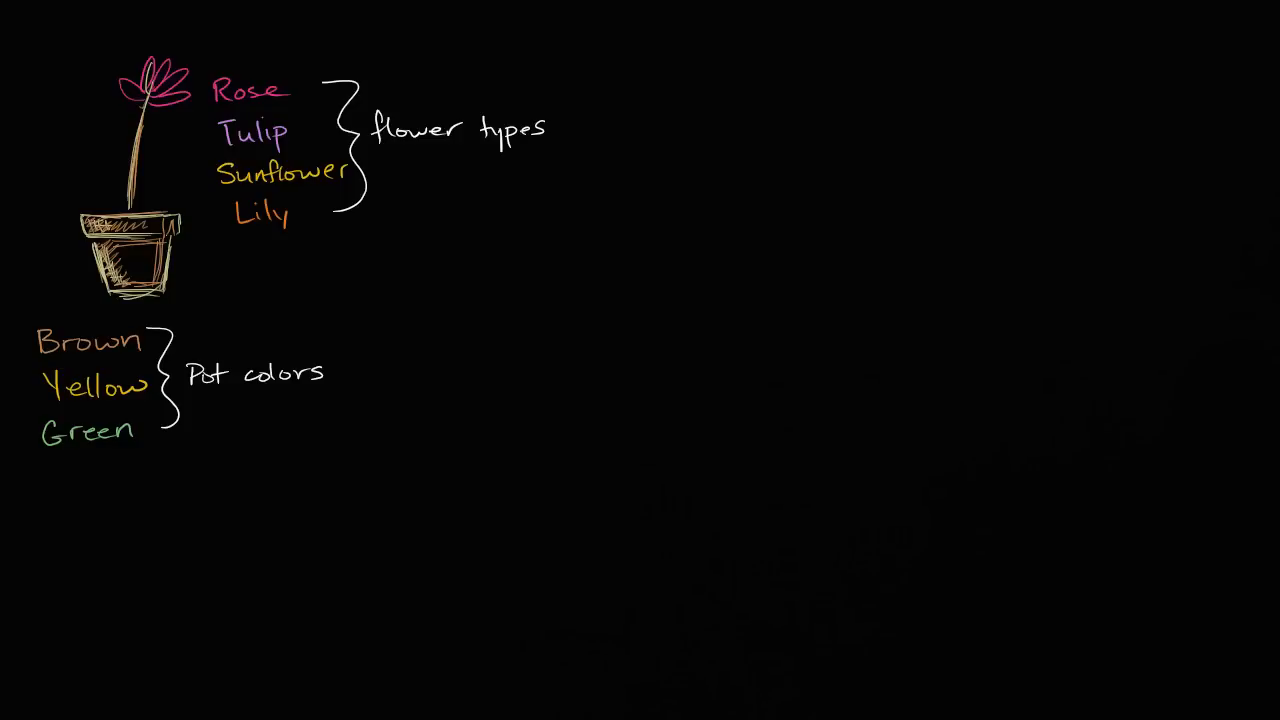
mouse_move(152, 272)
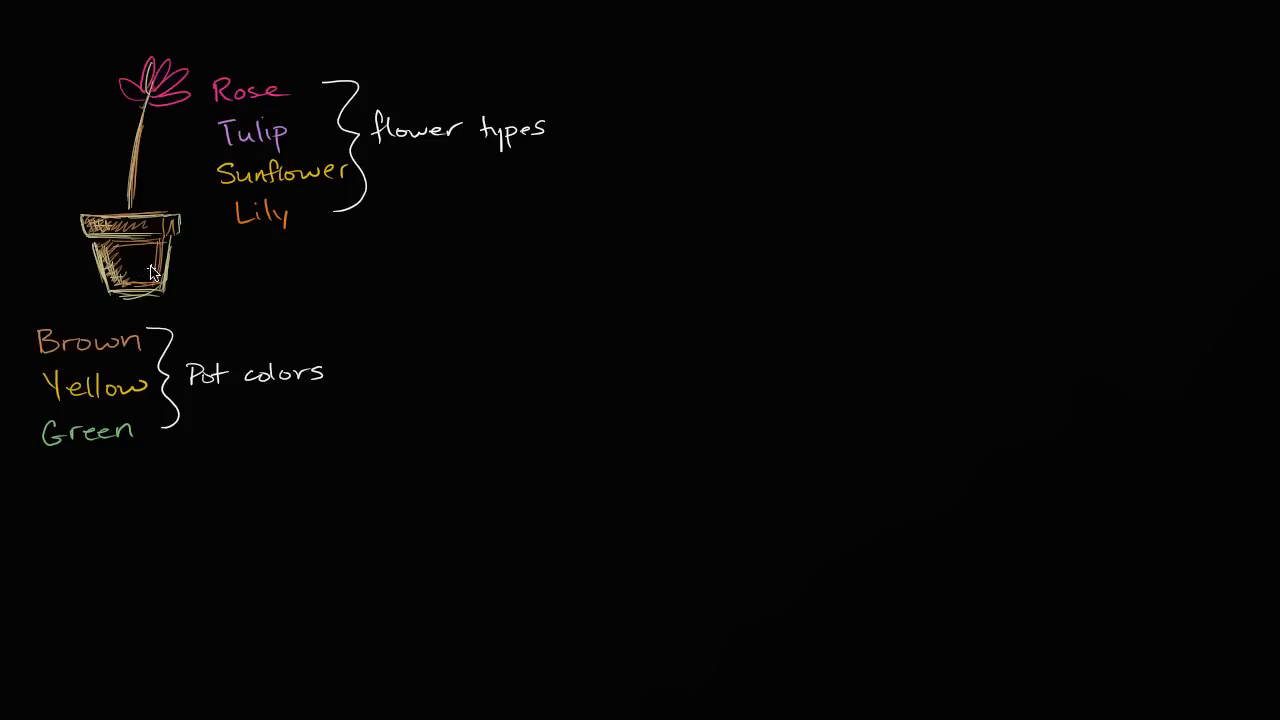
mouse_move(183, 277)
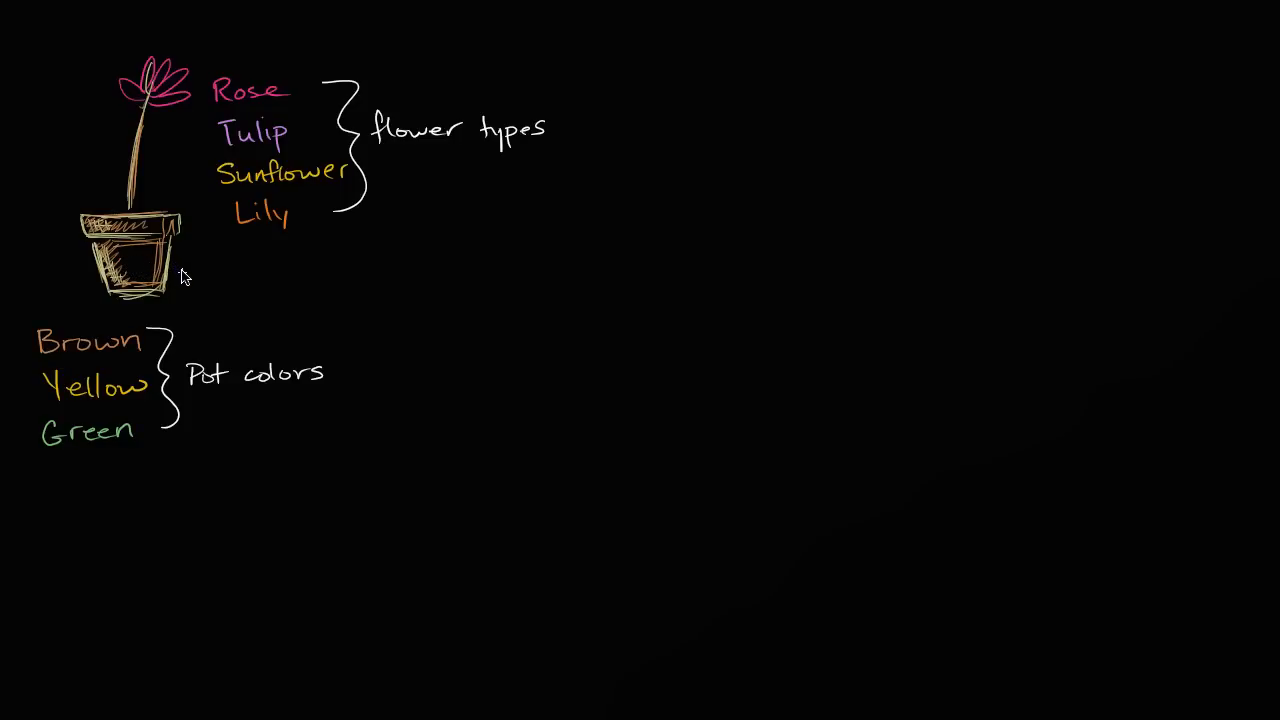
mouse_move(223, 285)
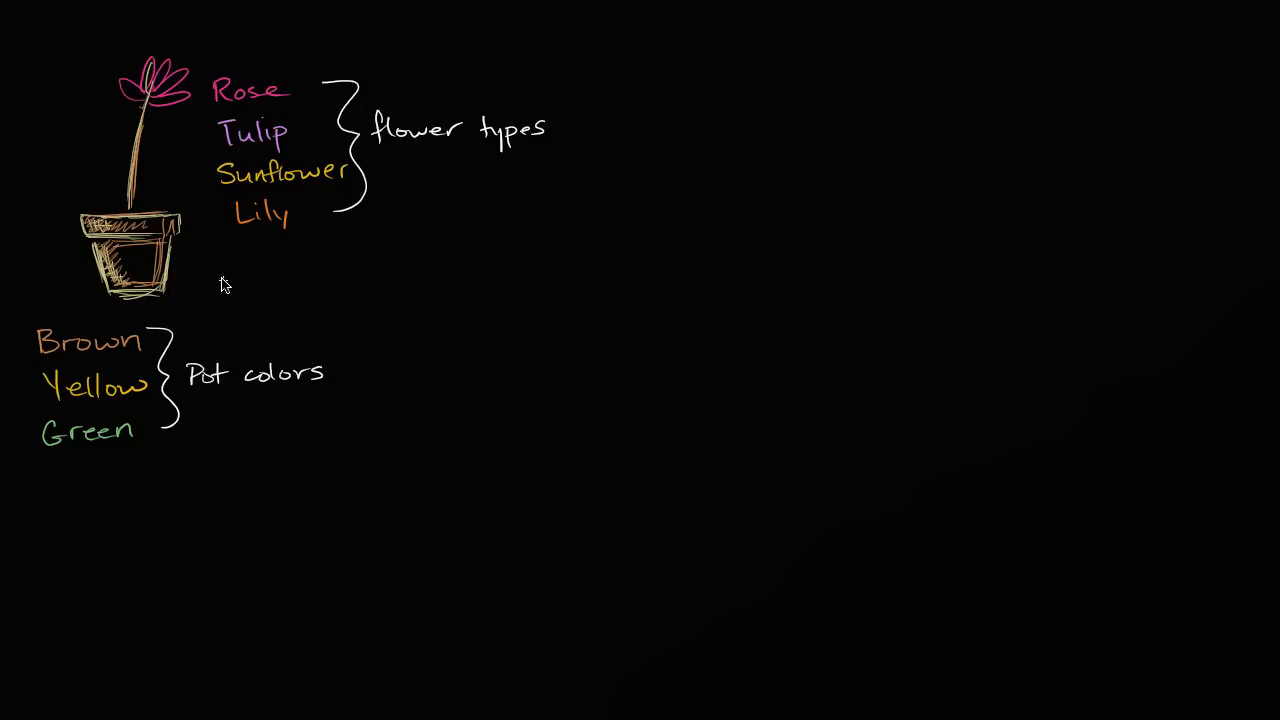
mouse_move(212, 138)
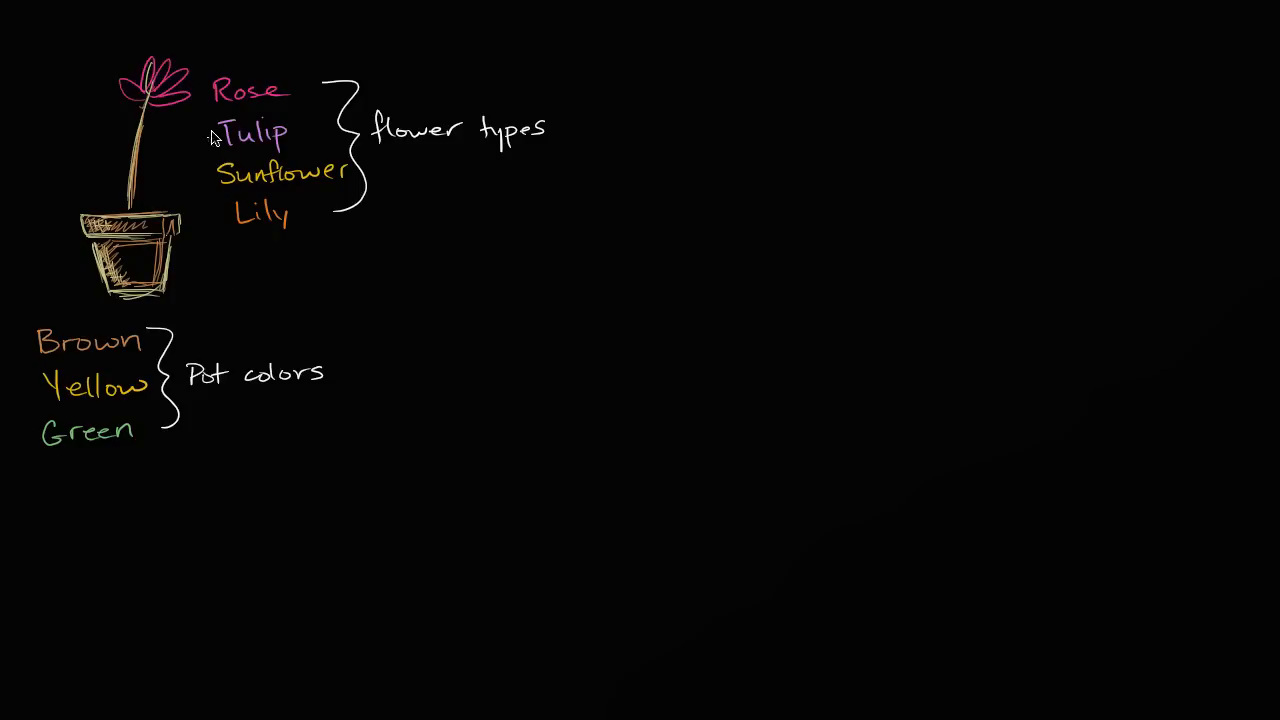
mouse_move(201, 95)
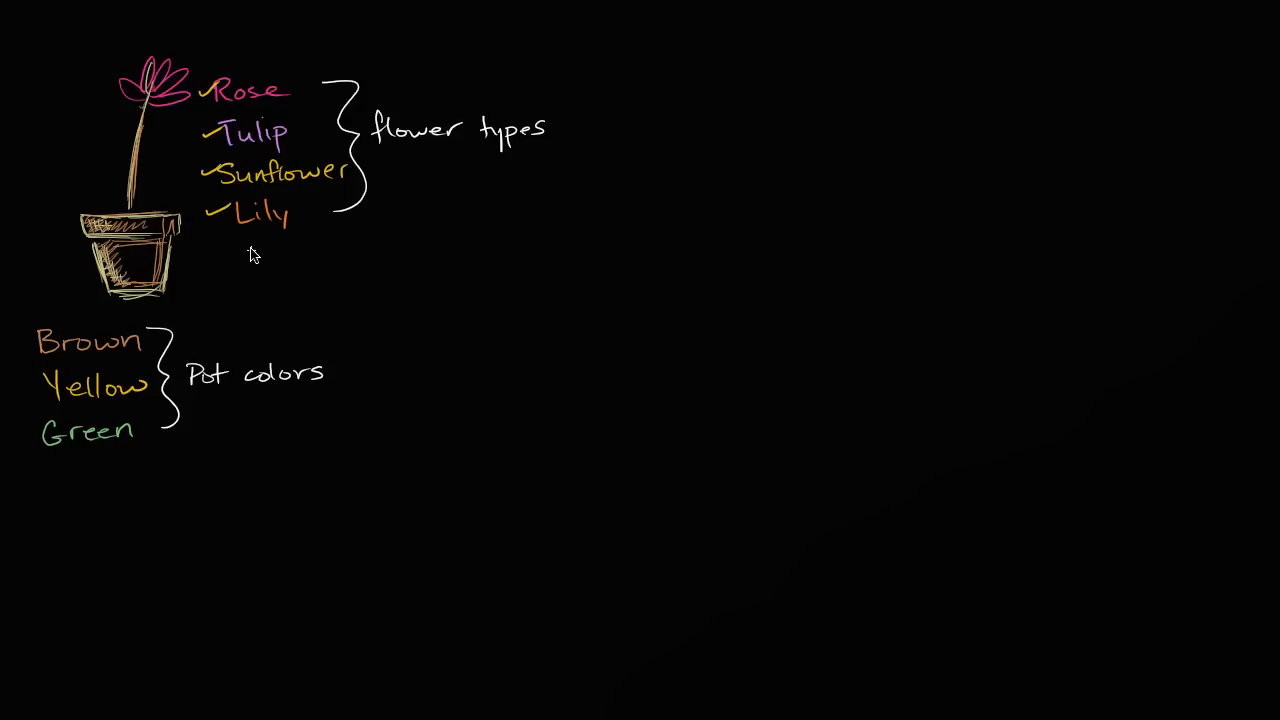
mouse_move(221, 275)
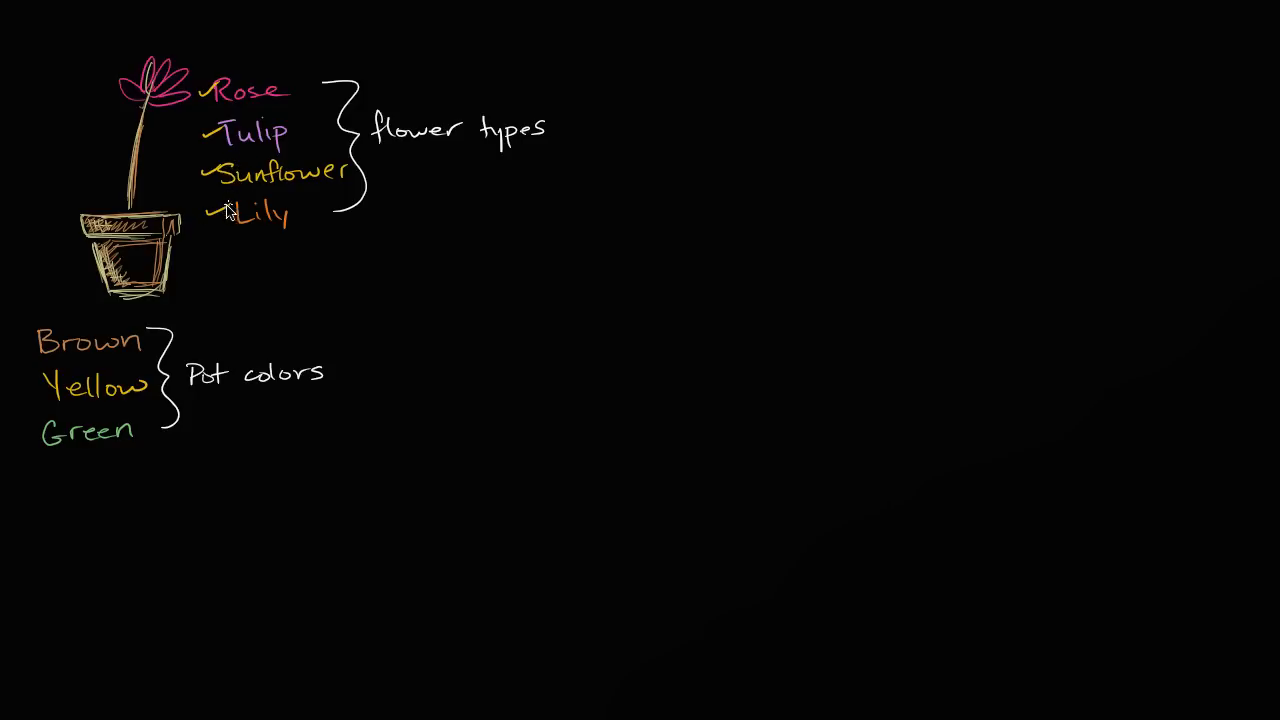
mouse_move(118, 357)
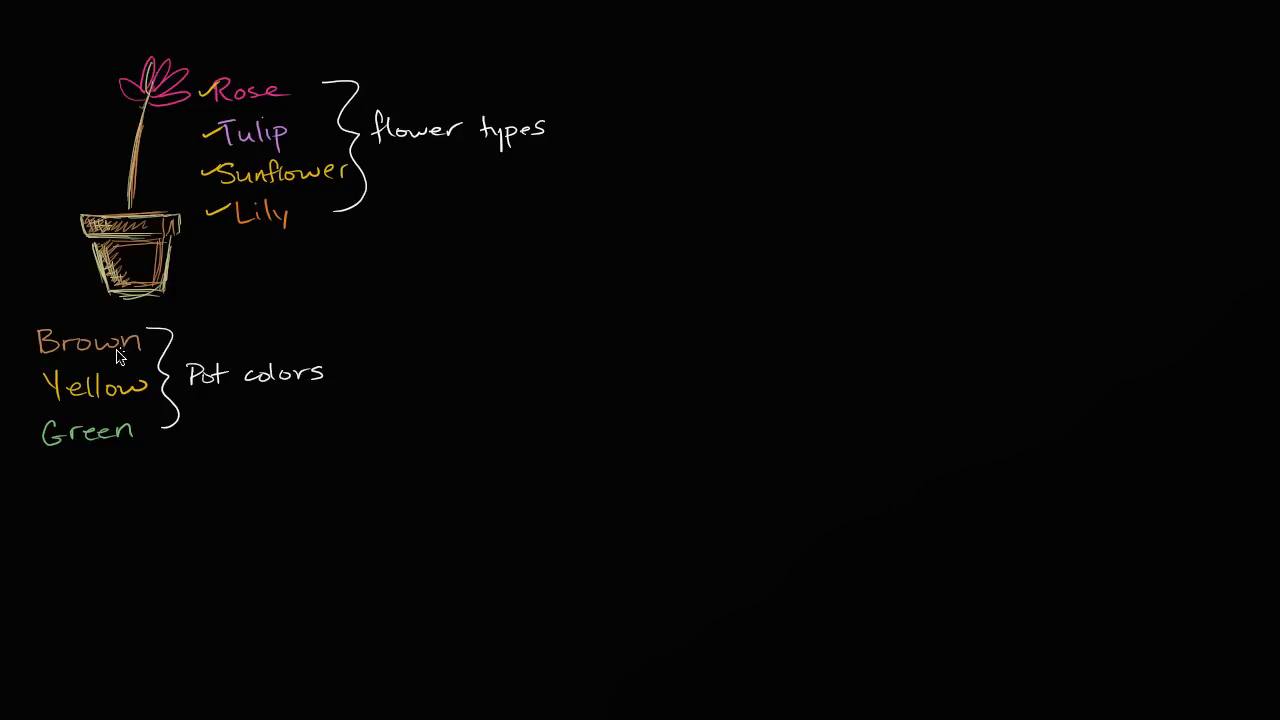
mouse_move(105, 402)
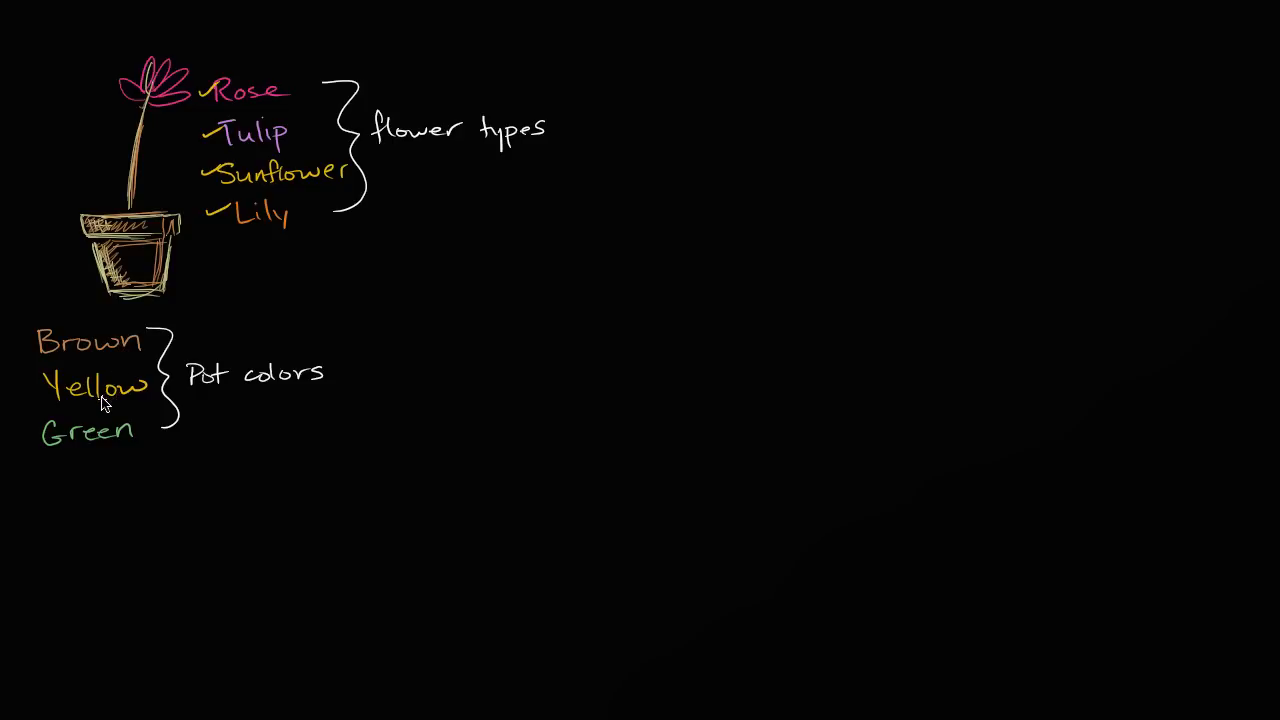
mouse_move(90, 453)
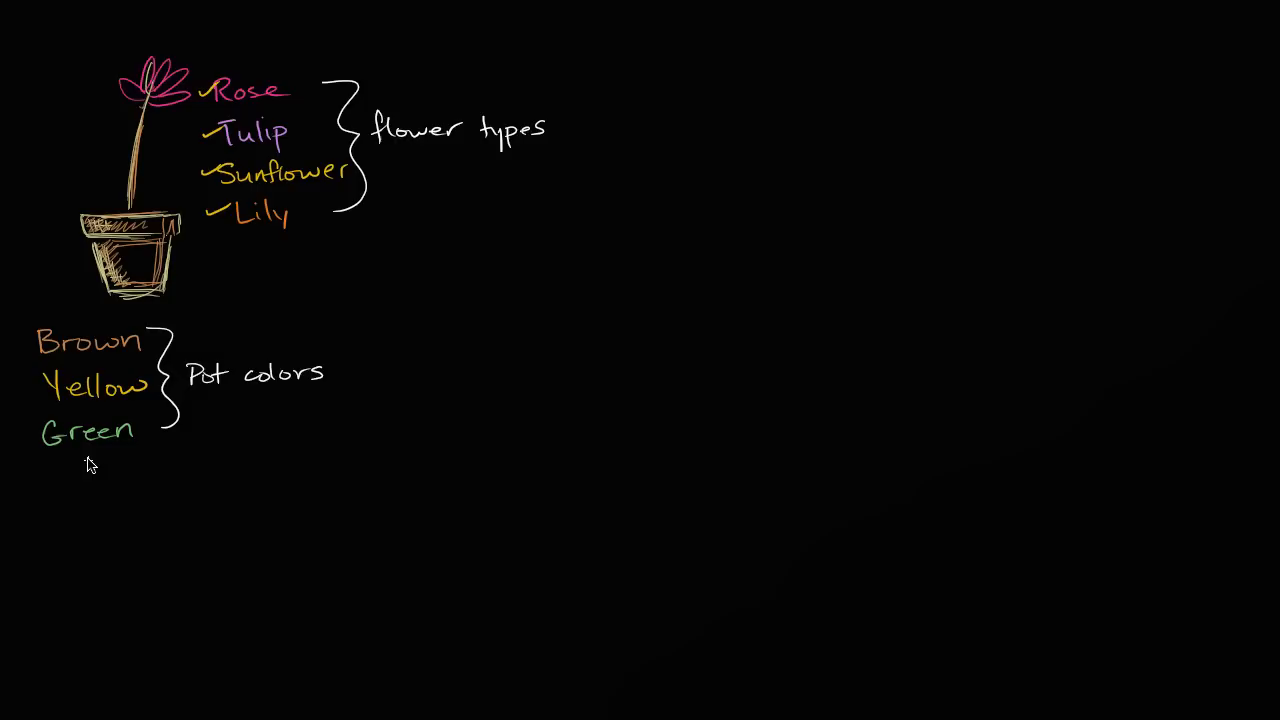
mouse_move(90, 473)
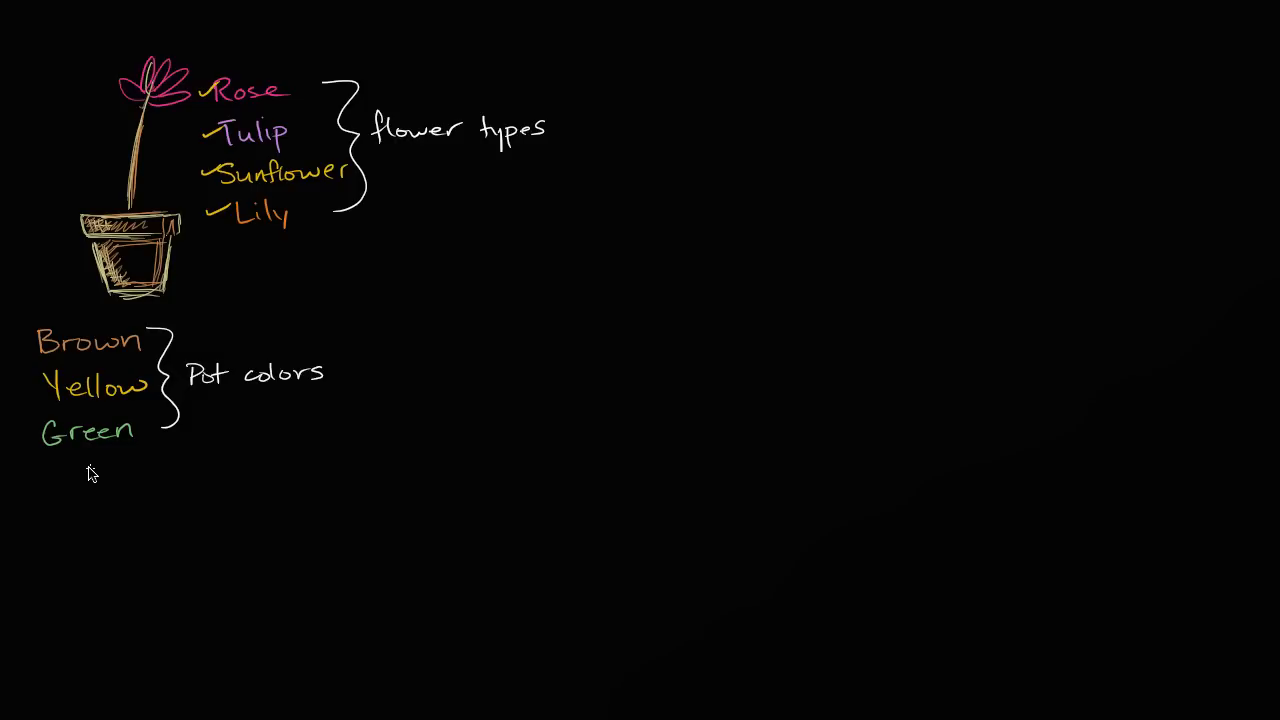
mouse_move(87, 470)
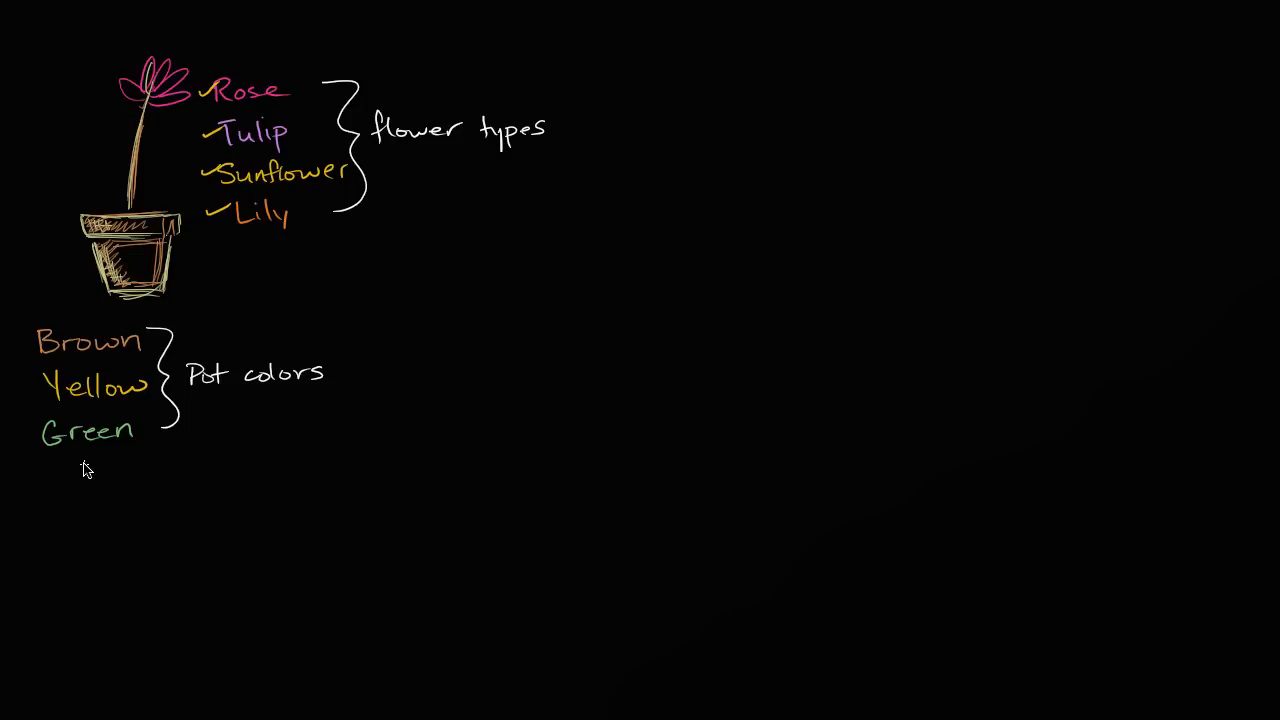
mouse_move(95, 353)
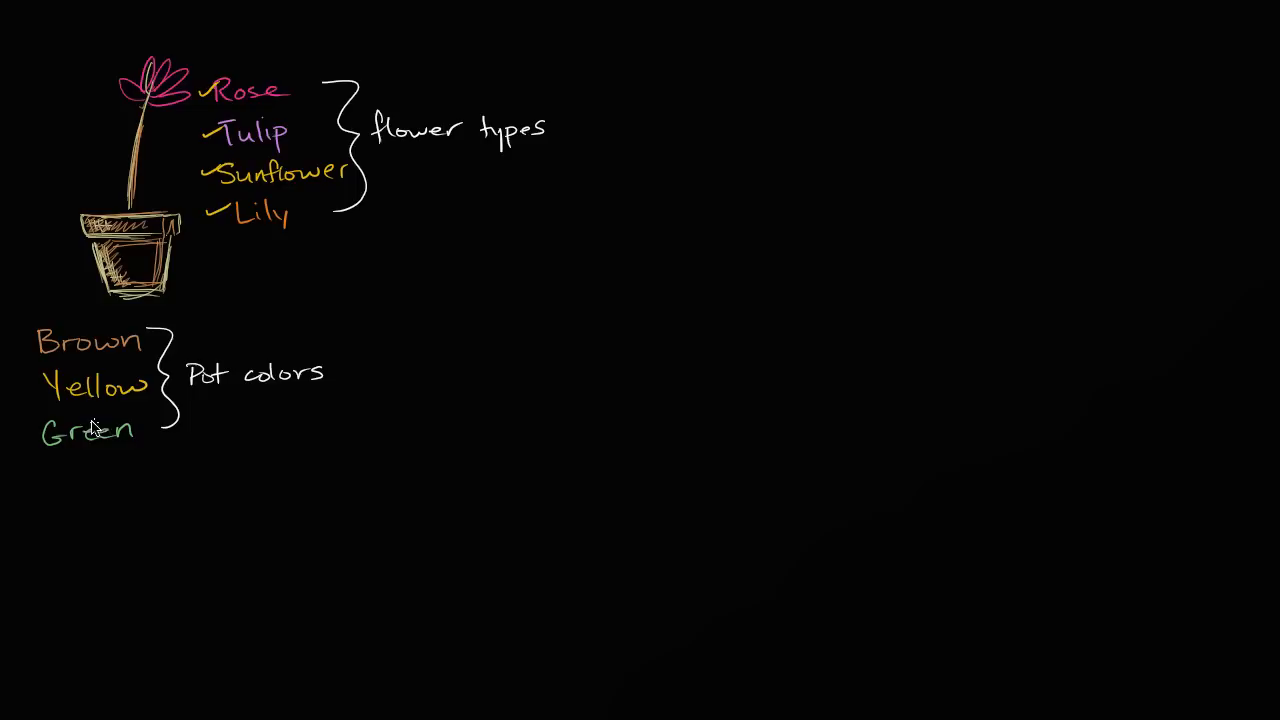
mouse_move(135, 331)
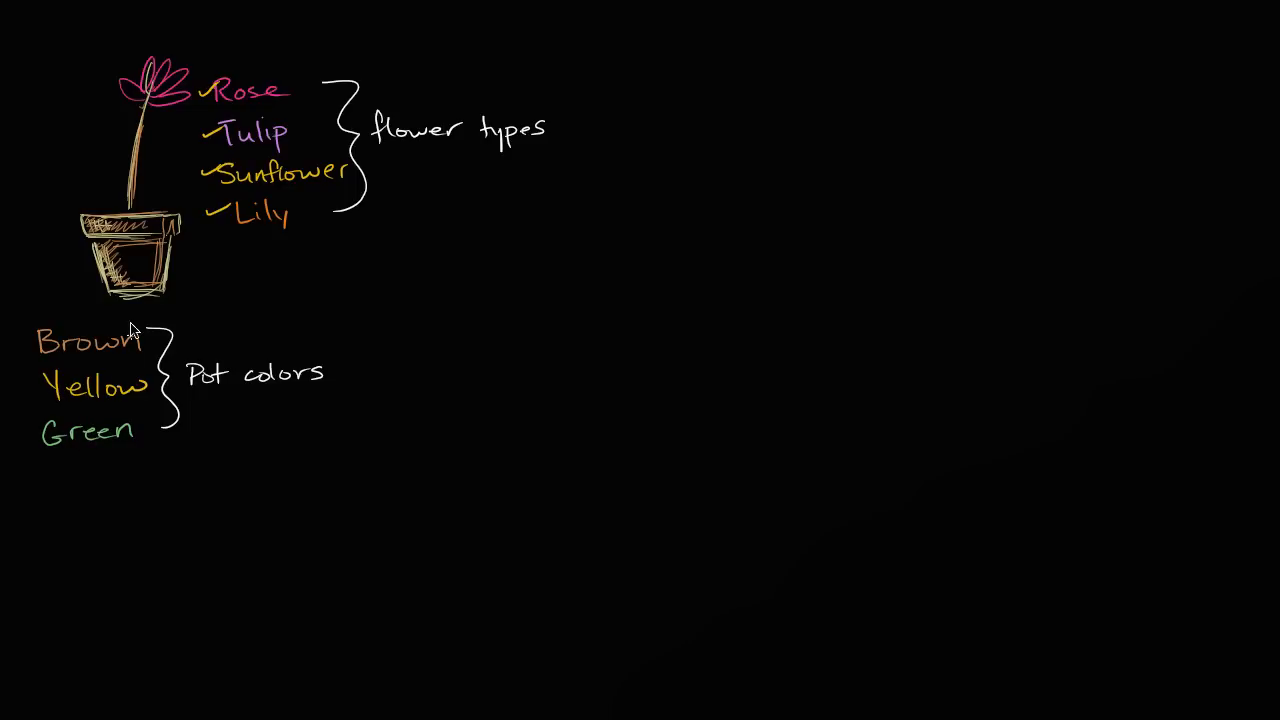
mouse_move(125, 390)
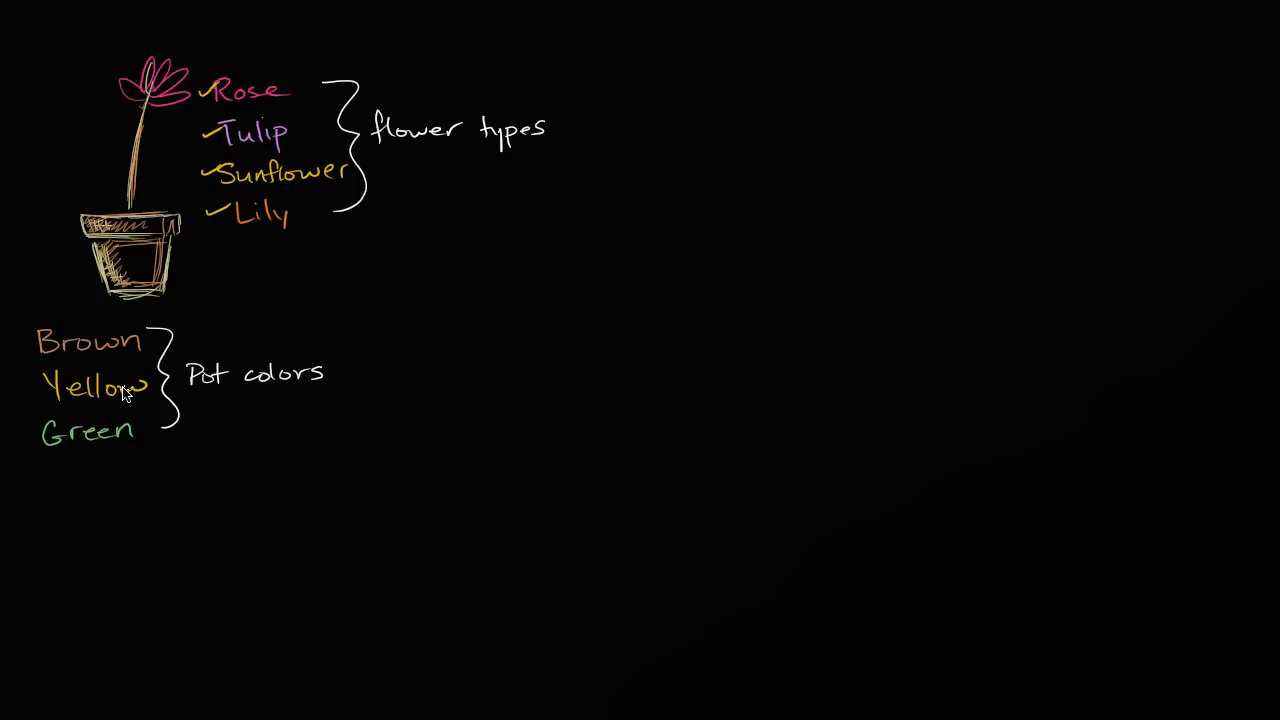
mouse_move(217, 312)
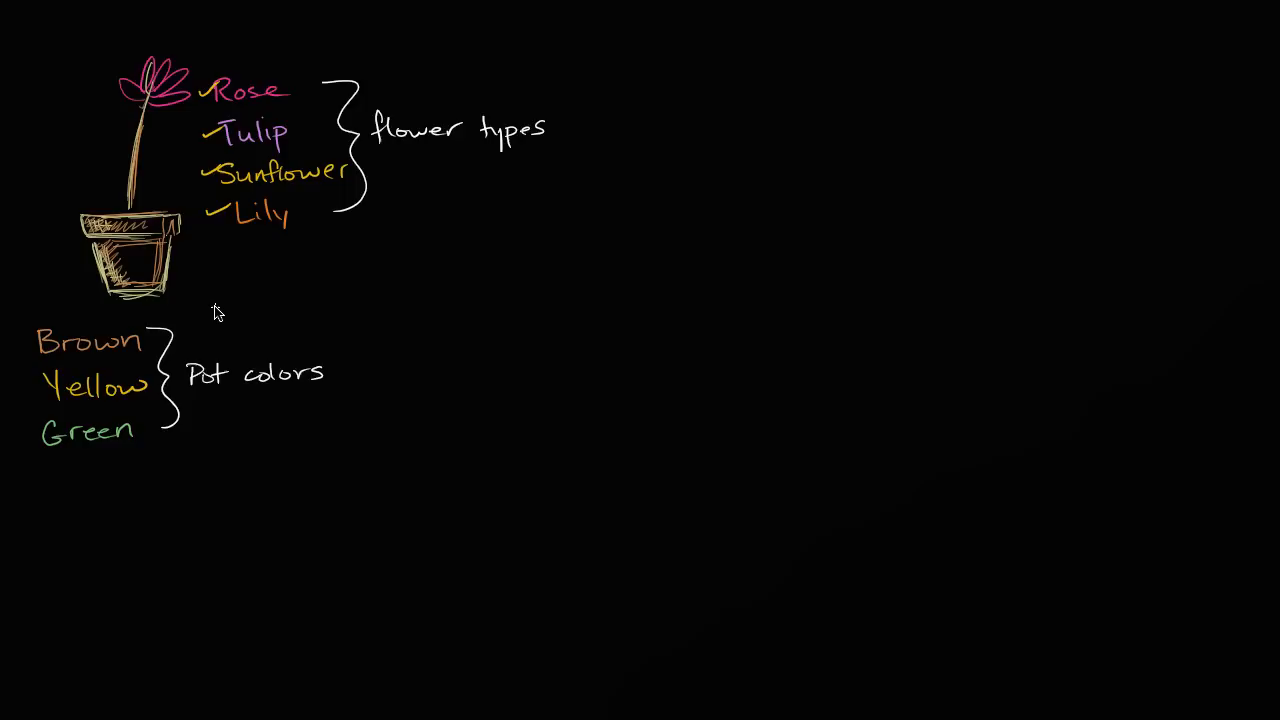
mouse_move(172, 390)
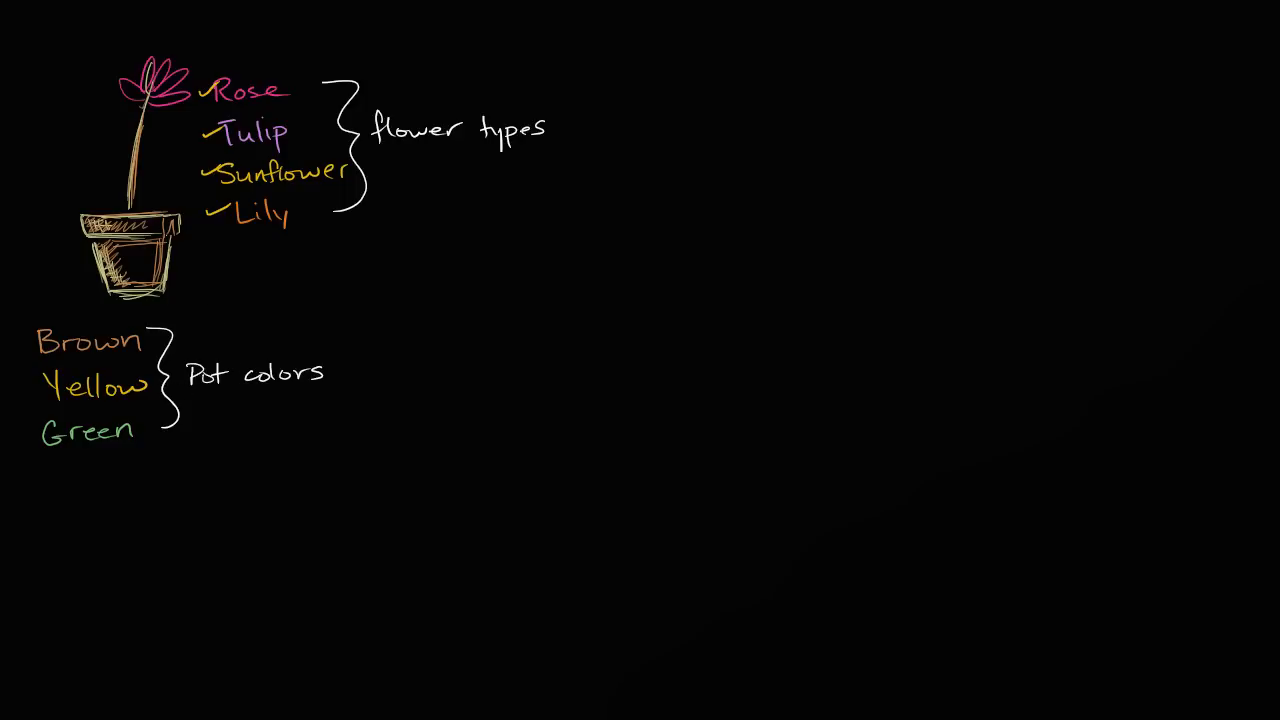
mouse_move(260, 403)
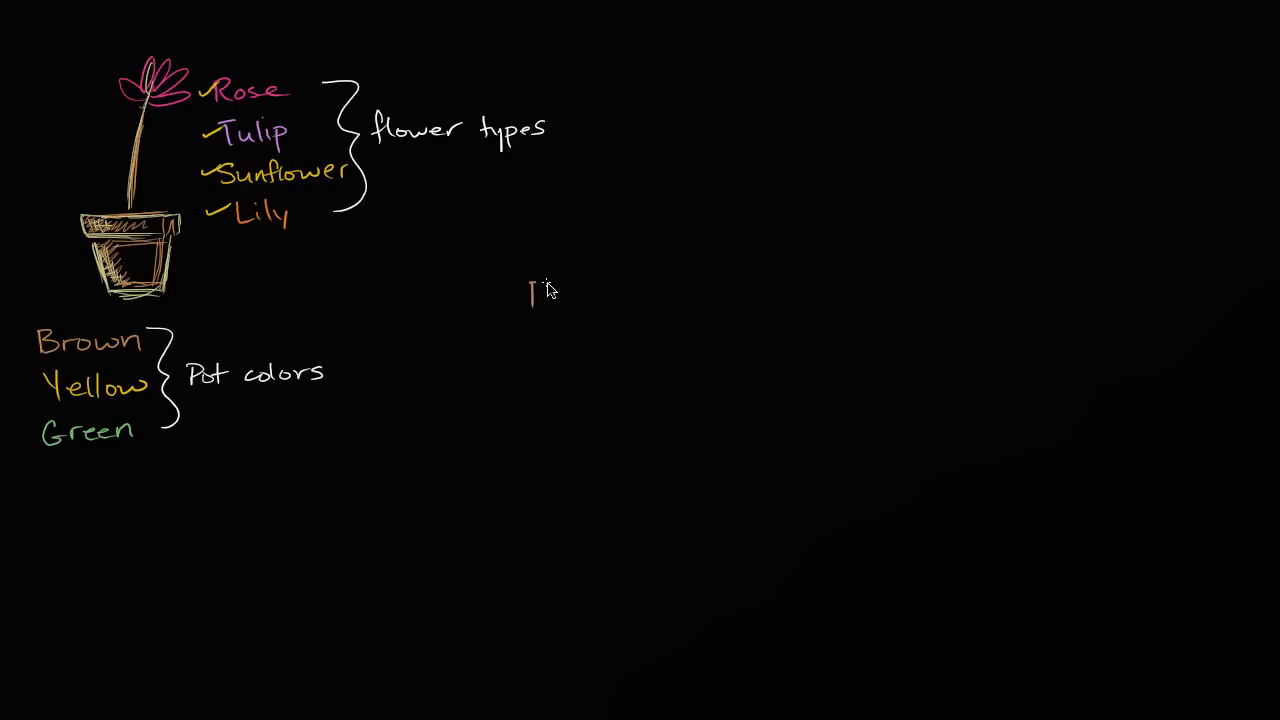
- Write the pot-colour initials B and Y in a column in matching colours
type("B")
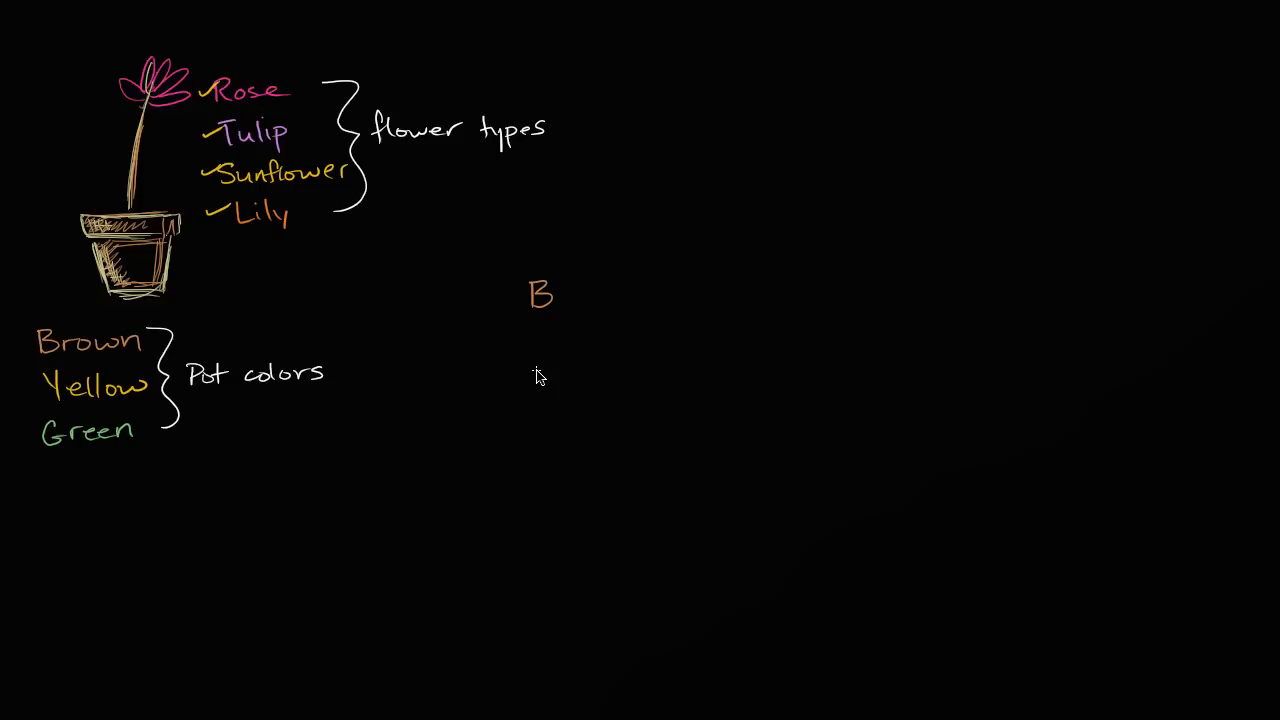
type("Y")
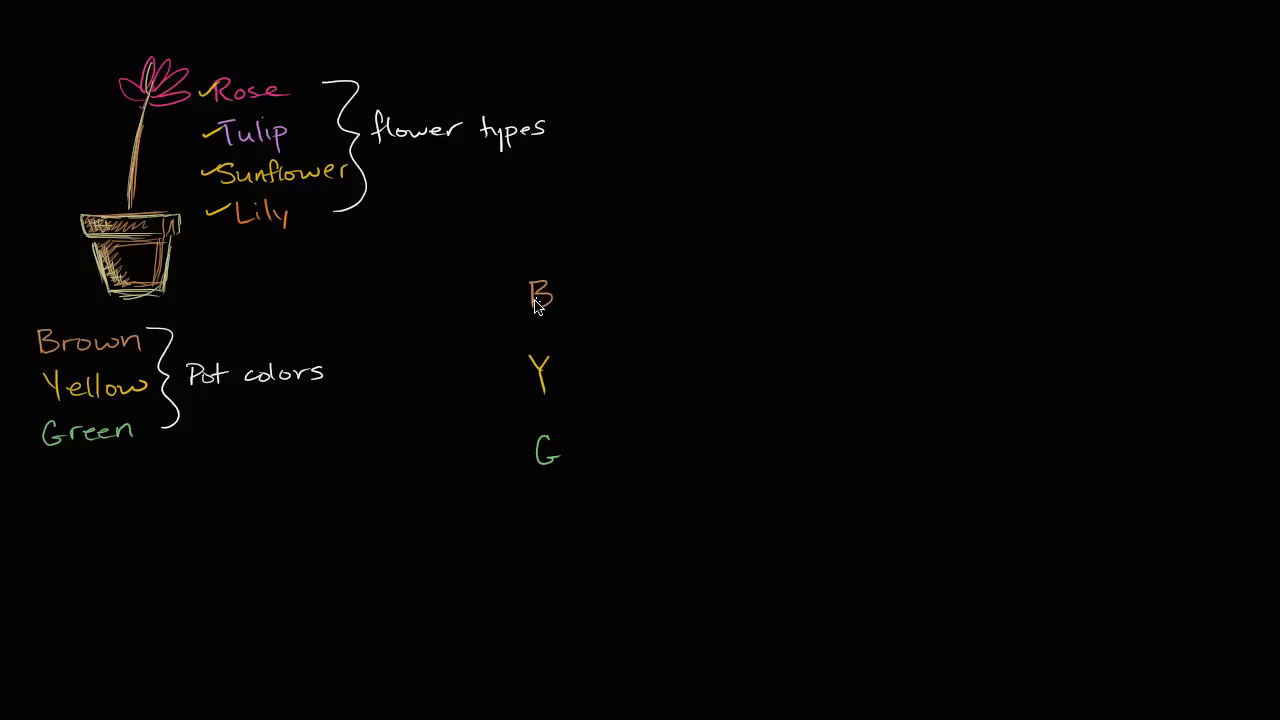
mouse_move(560, 347)
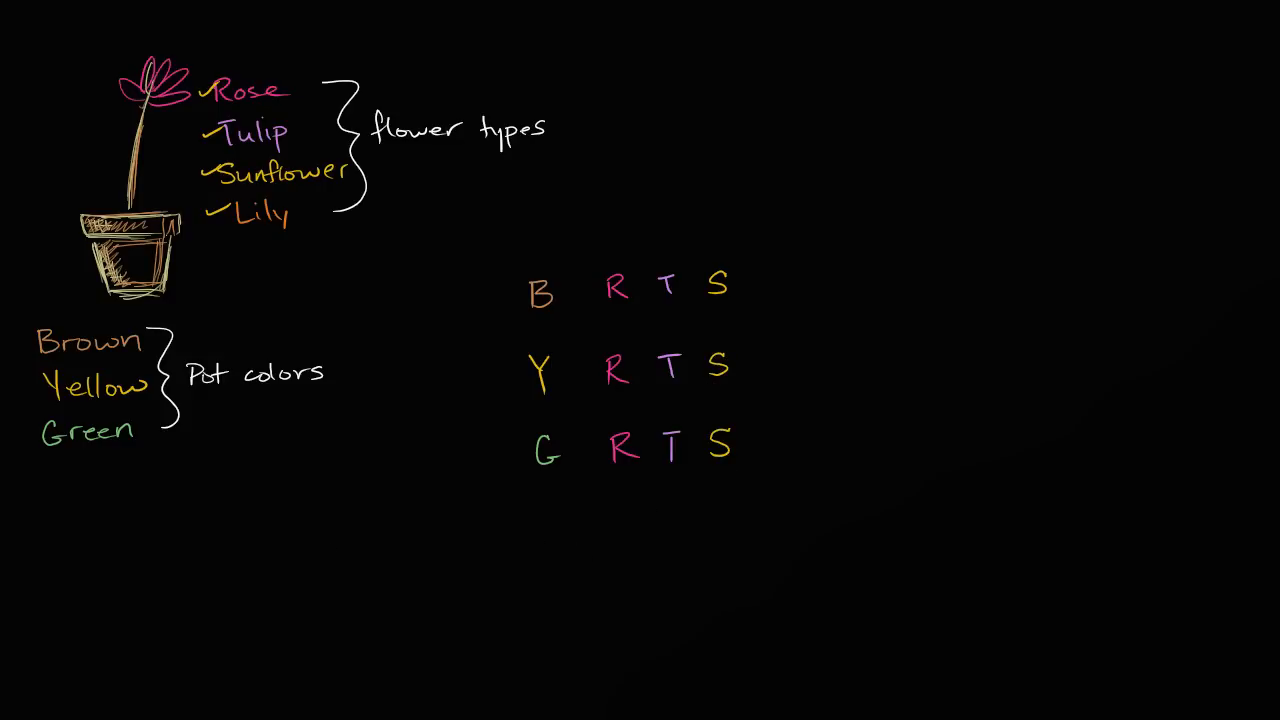
mouse_move(756, 278)
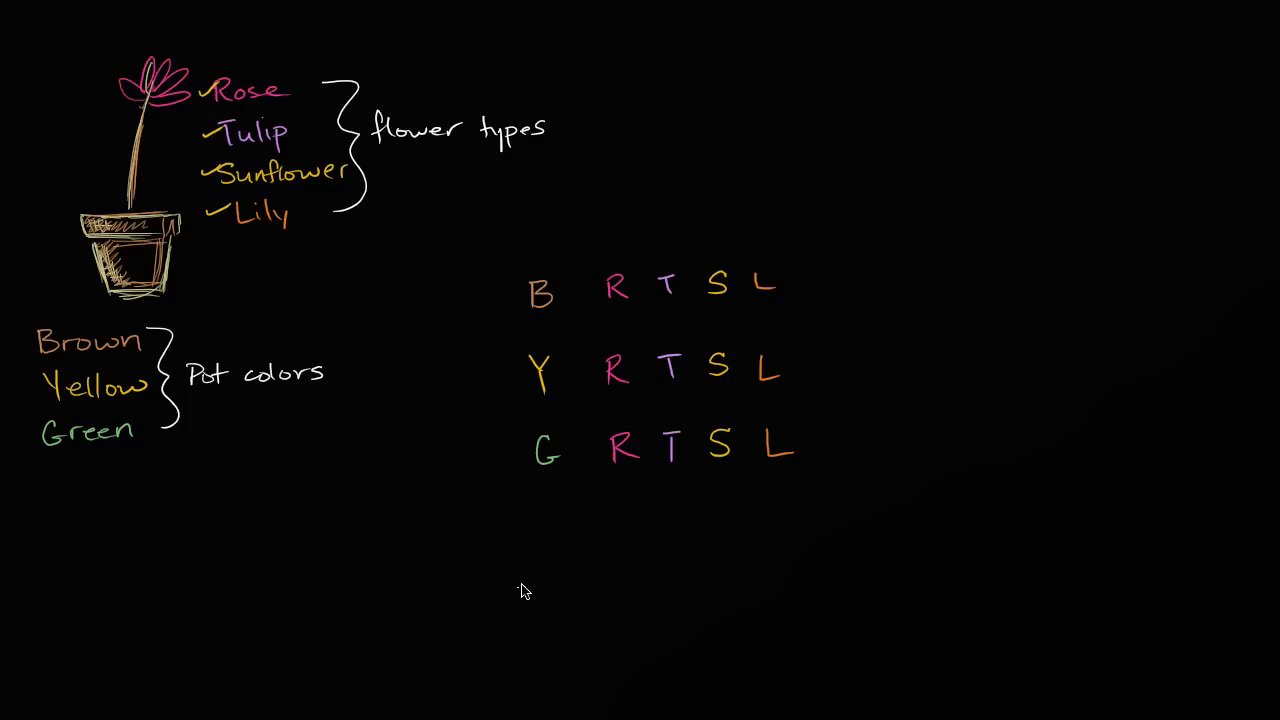
mouse_move(529, 572)
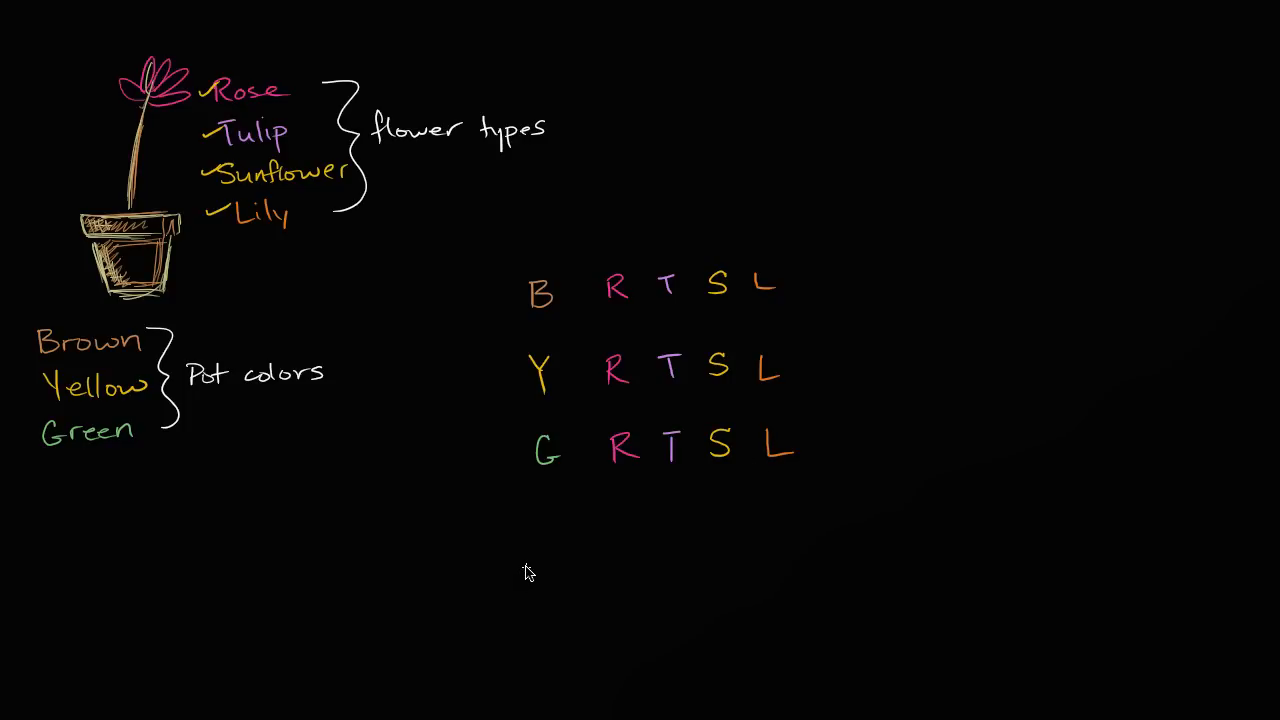
mouse_move(524, 578)
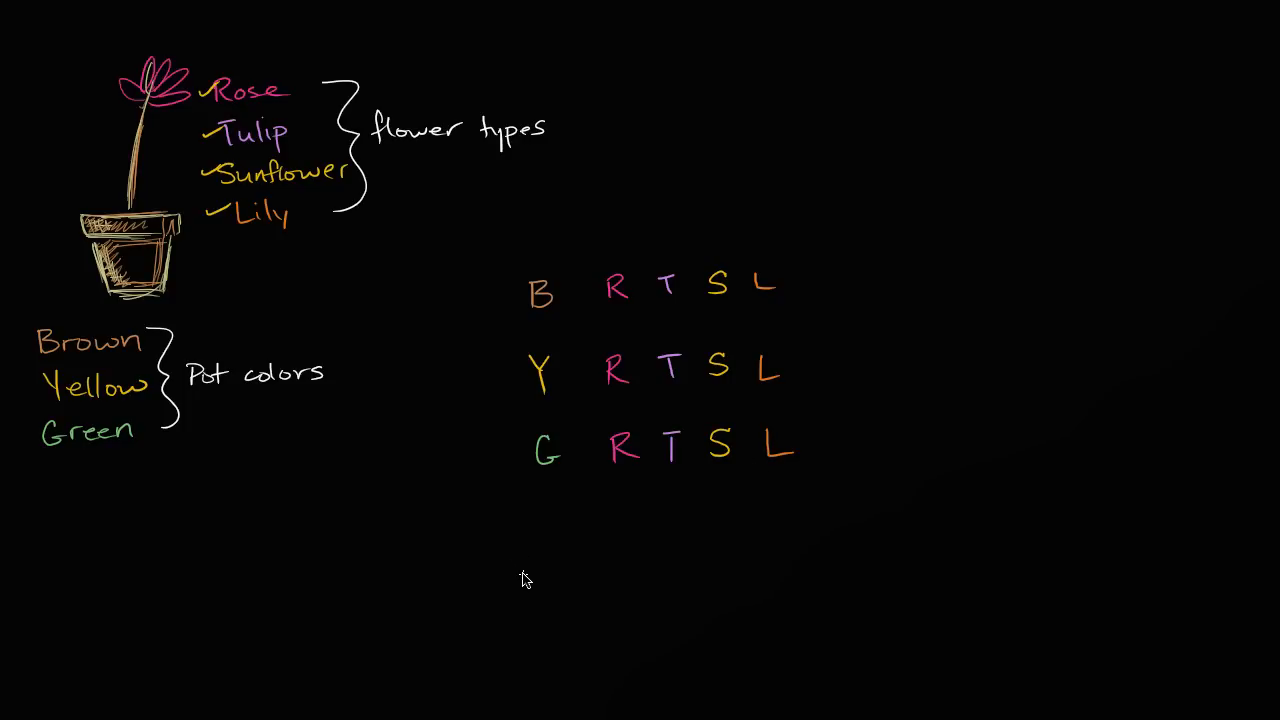
mouse_move(460, 307)
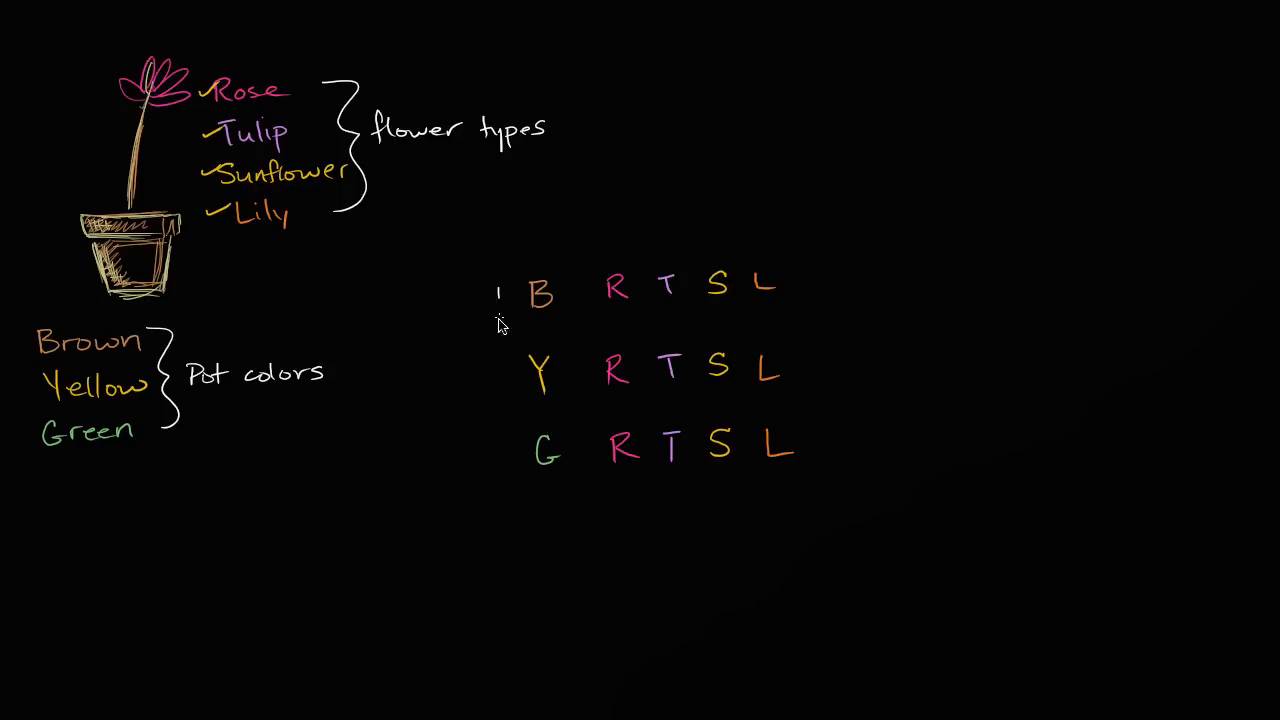
- Draw a vertical line beside the three pot rows and a line above the four flower columns
left_click_drag(500, 300, 500, 480)
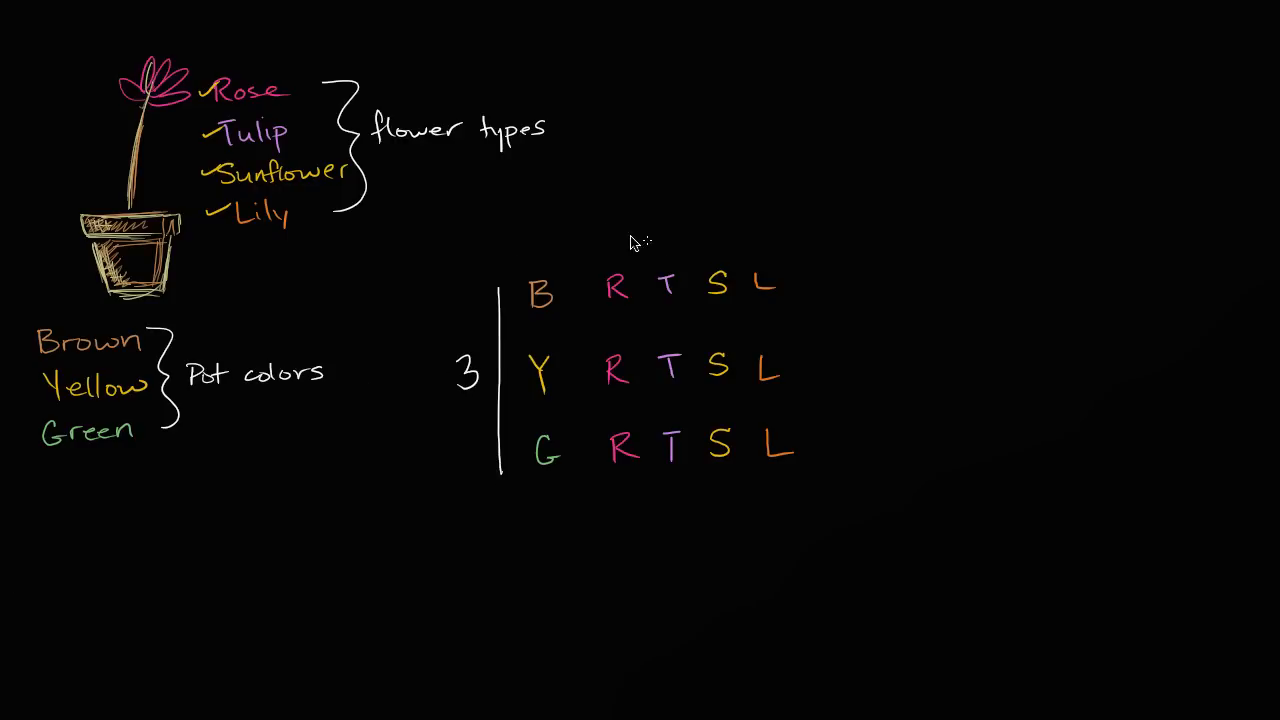
left_click_drag(595, 242, 762, 233)
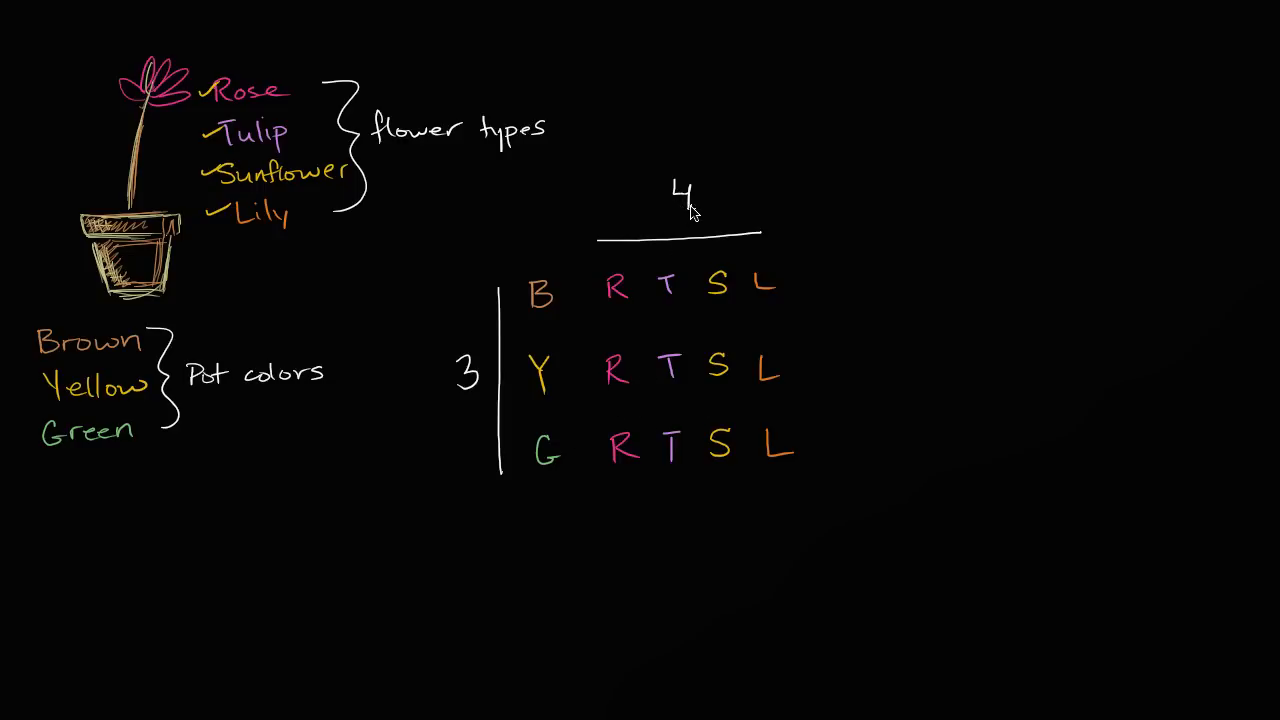
mouse_move(490, 388)
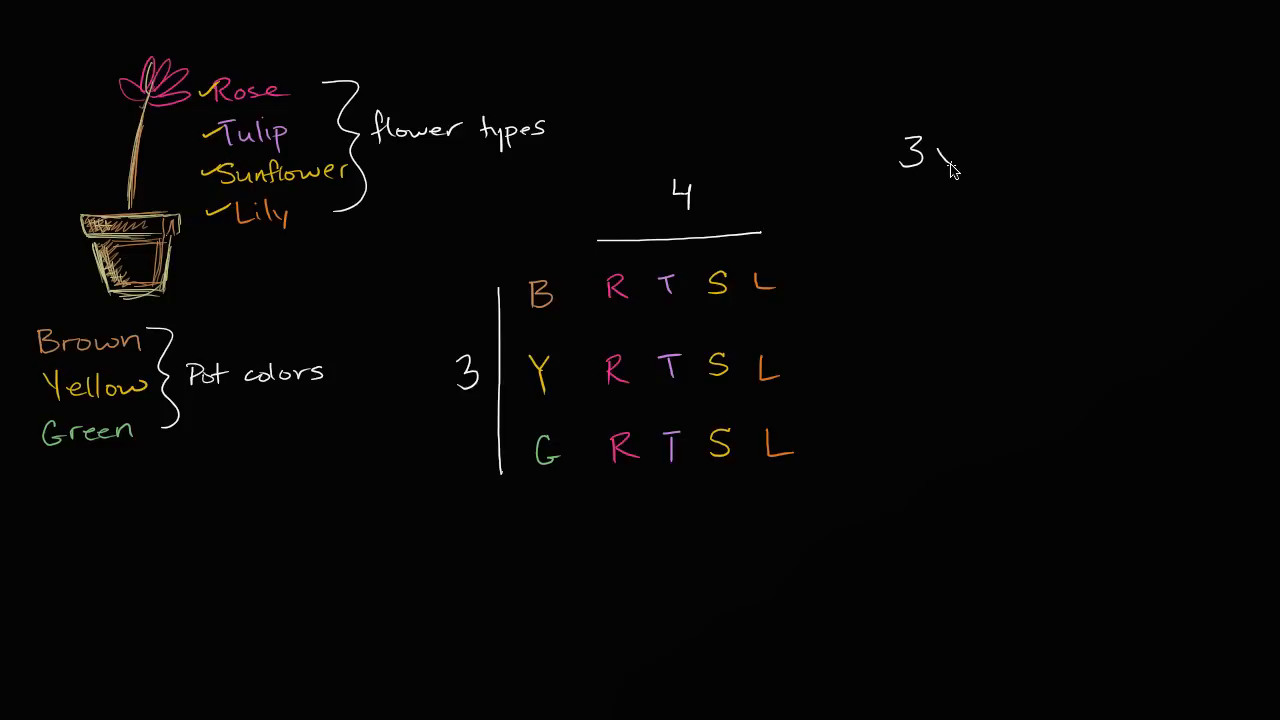
- Write 3x4 = 12 at the top right of the board
type("x4 = 1")
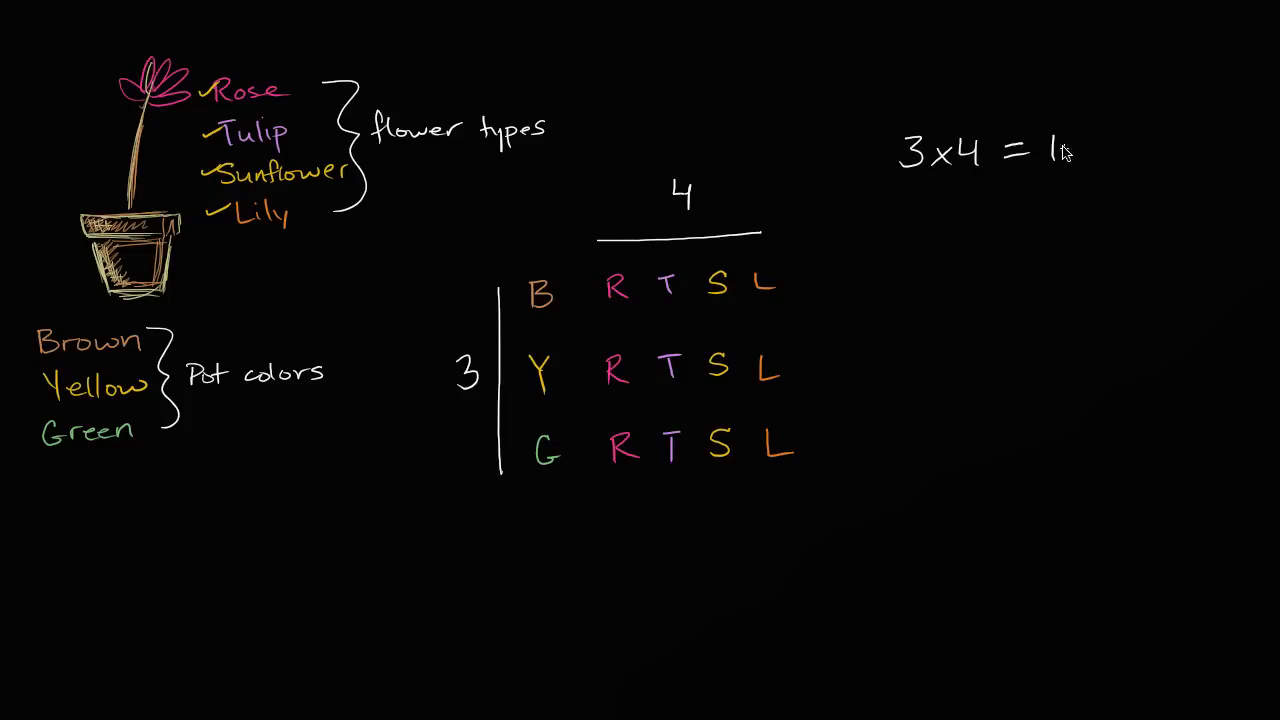
type("2")
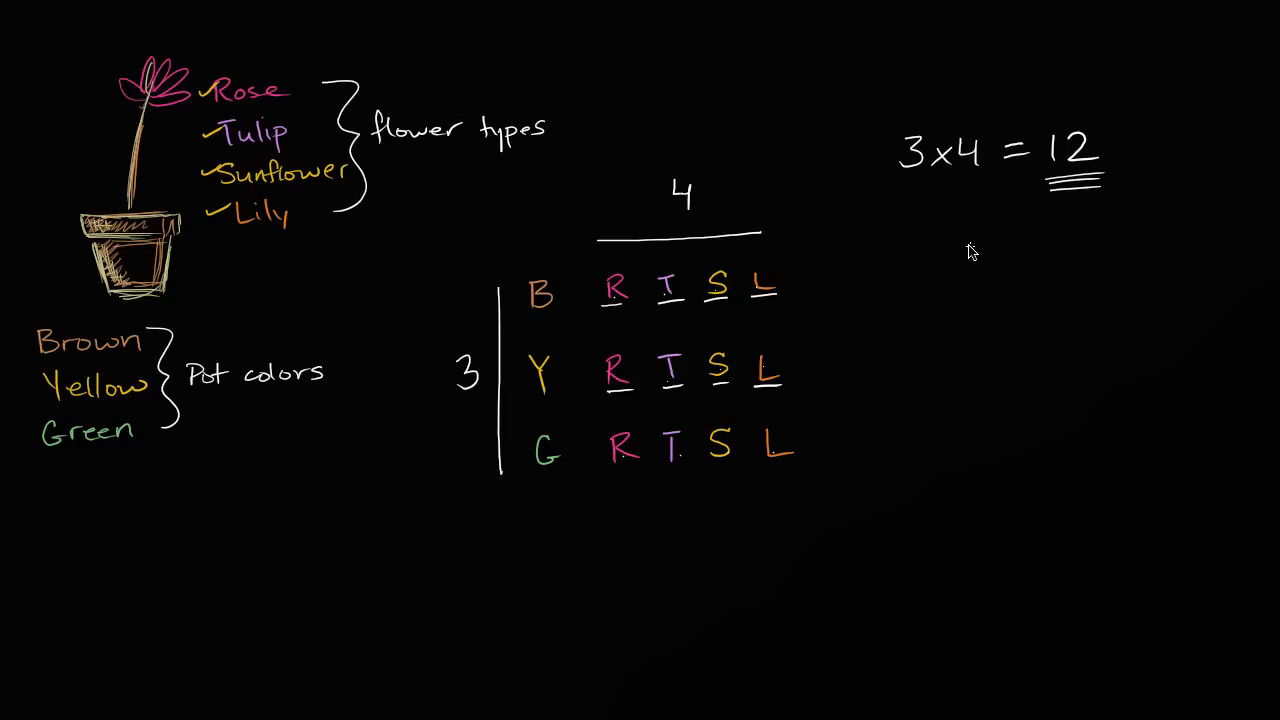
mouse_move(980, 260)
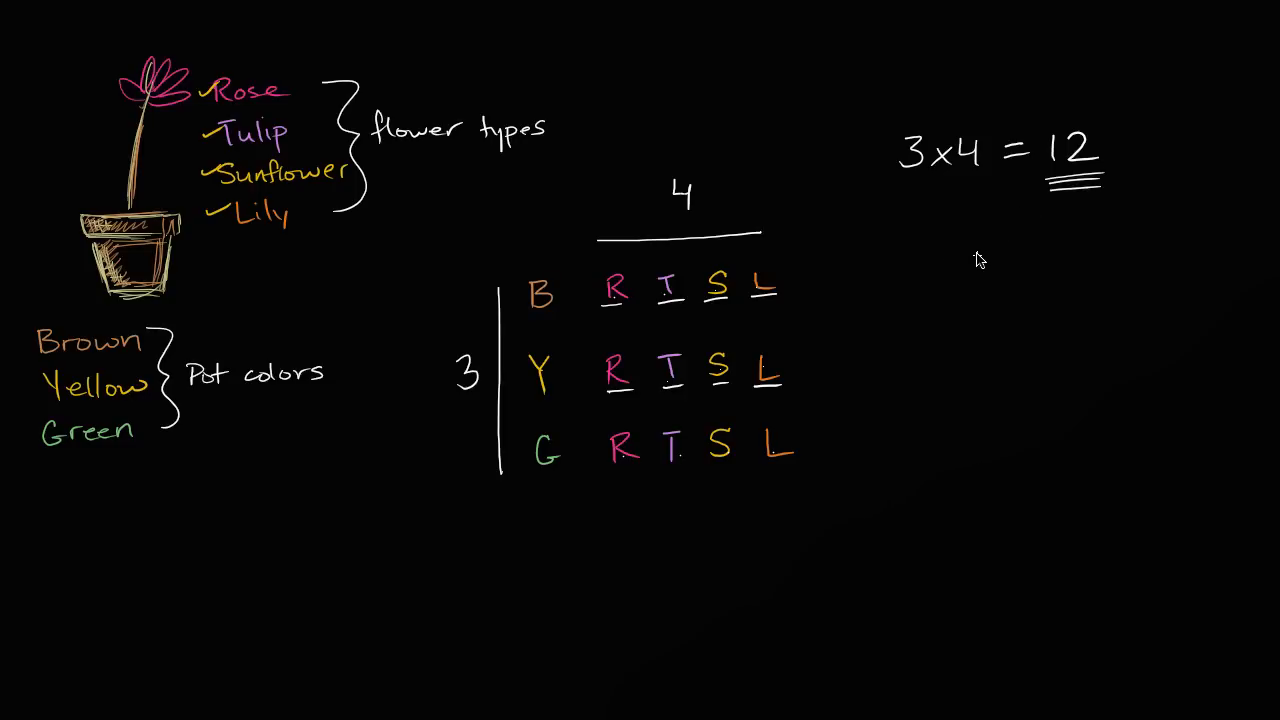